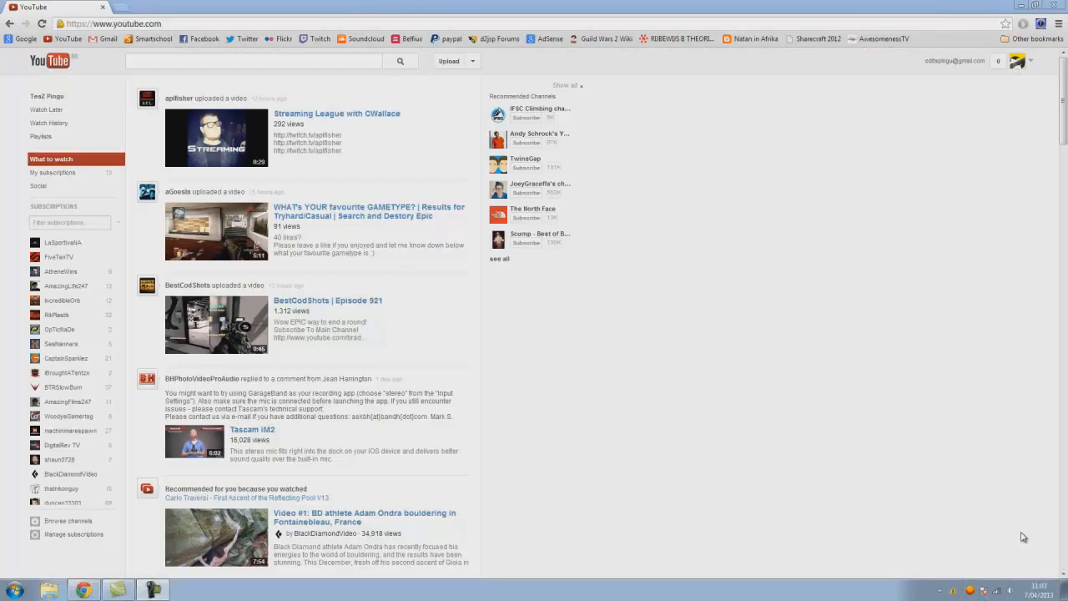
mouse_move(787, 334)
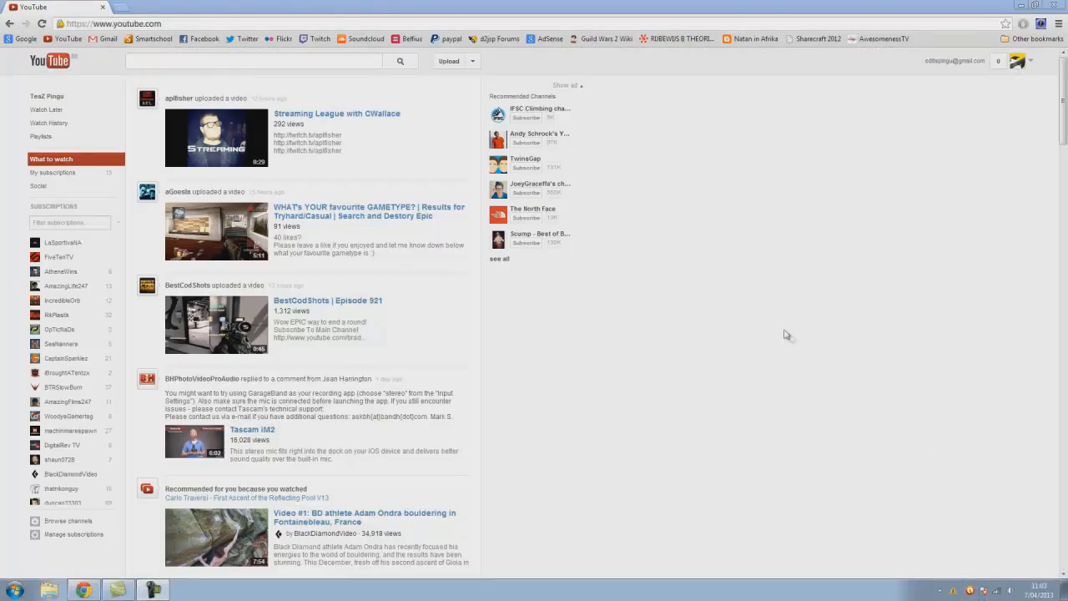
mouse_move(1044, 65)
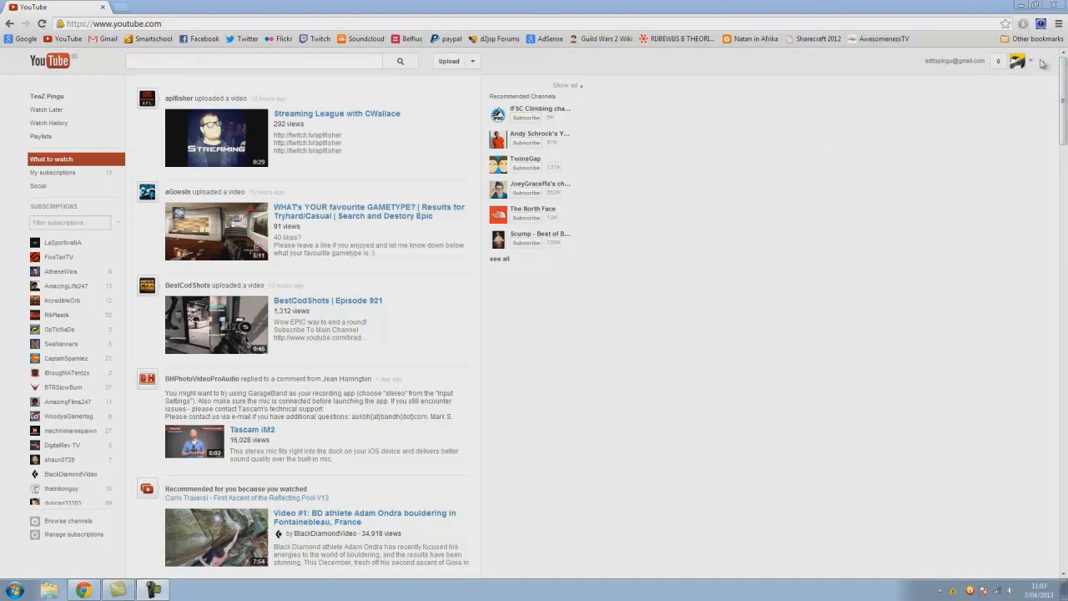
Step: Show the account menu from the avatar at the top right
left_click(1022, 60)
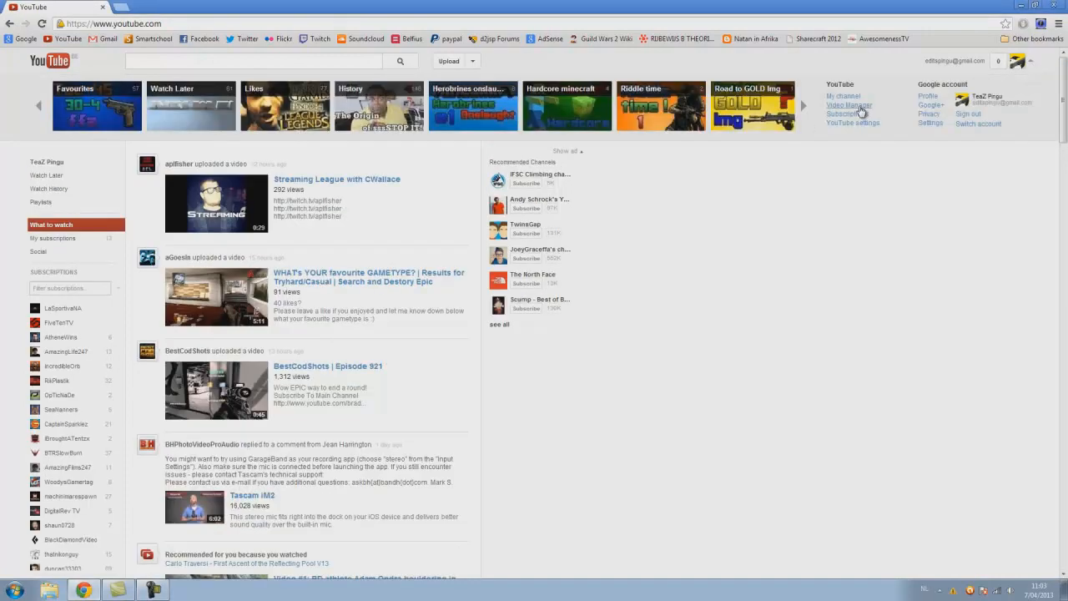
Step: Go to Video Manager uploads and select 'How to get adds on your videos' for editing
left_click(848, 105)
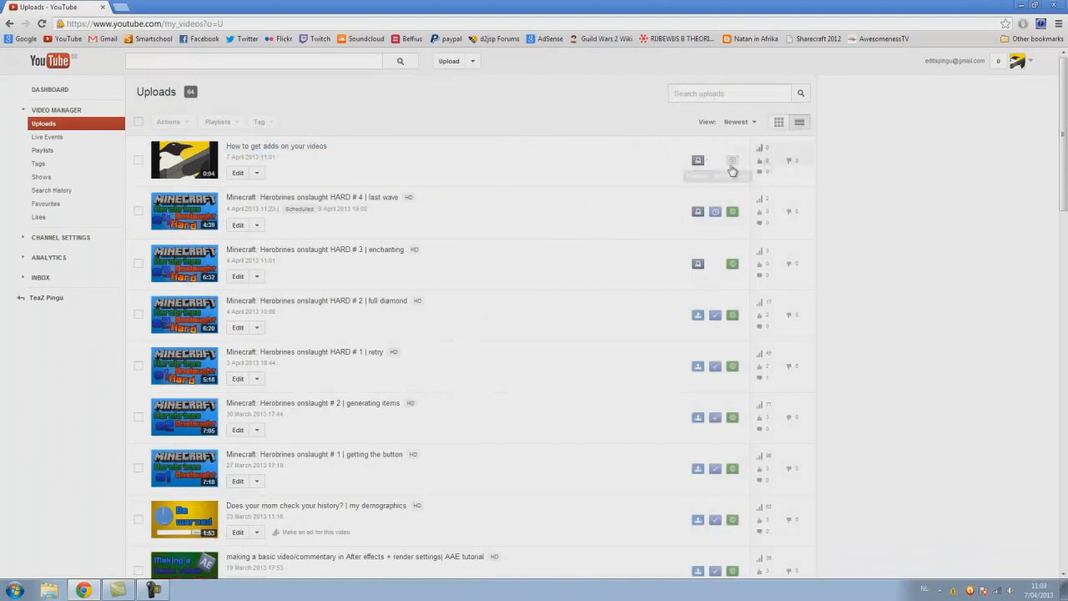
mouse_move(731, 160)
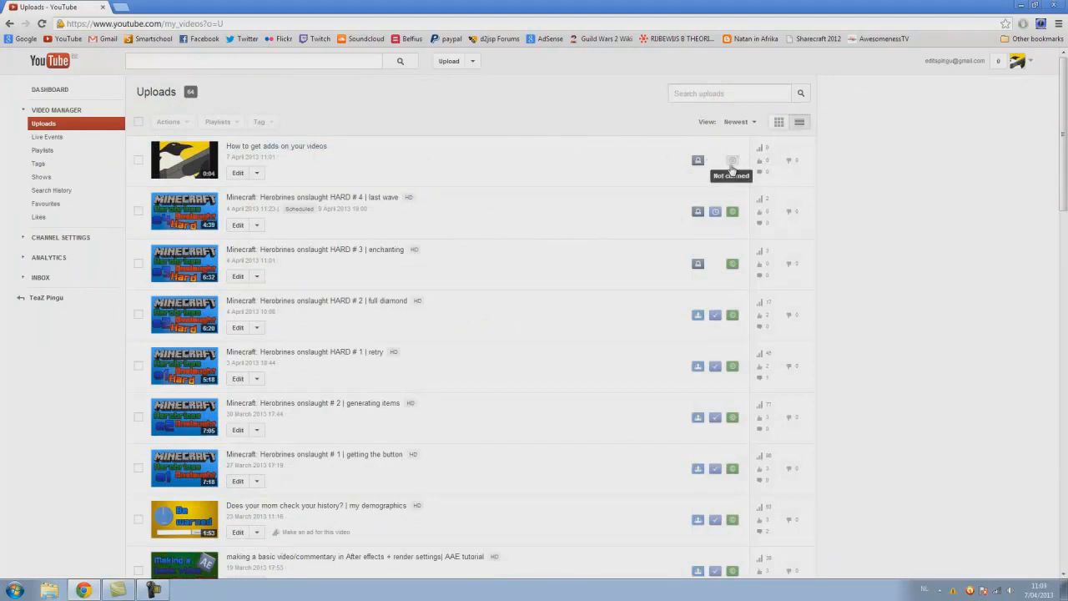
mouse_move(733, 161)
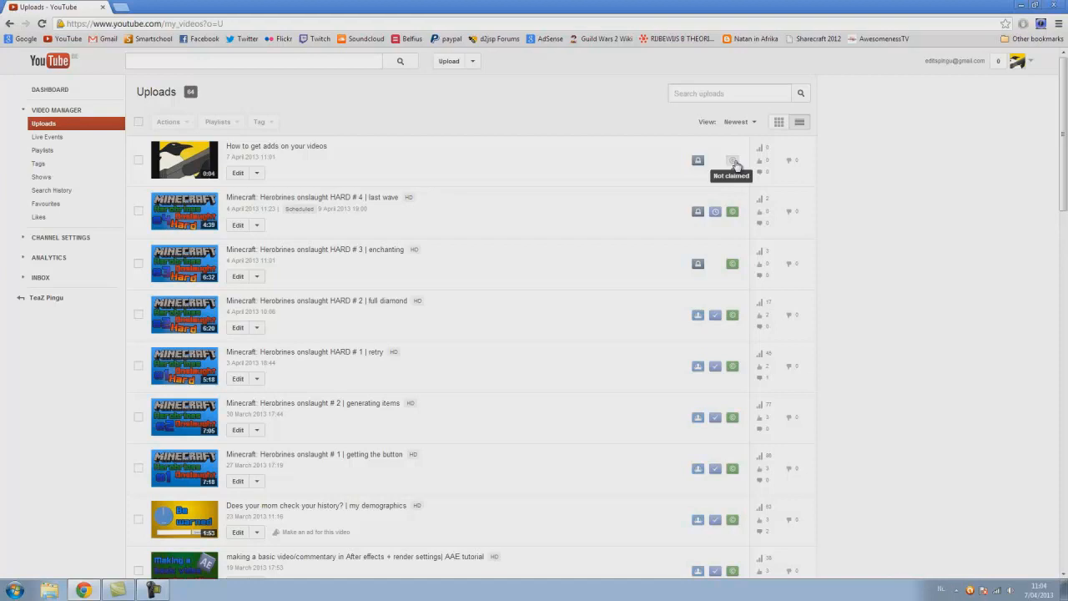
mouse_move(561, 180)
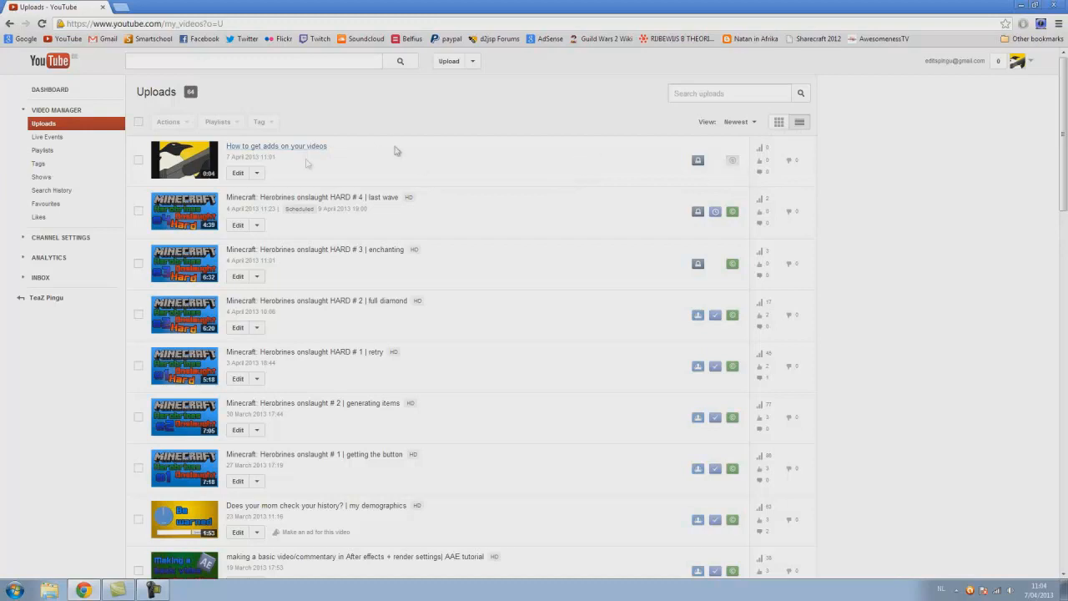
left_click(277, 147)
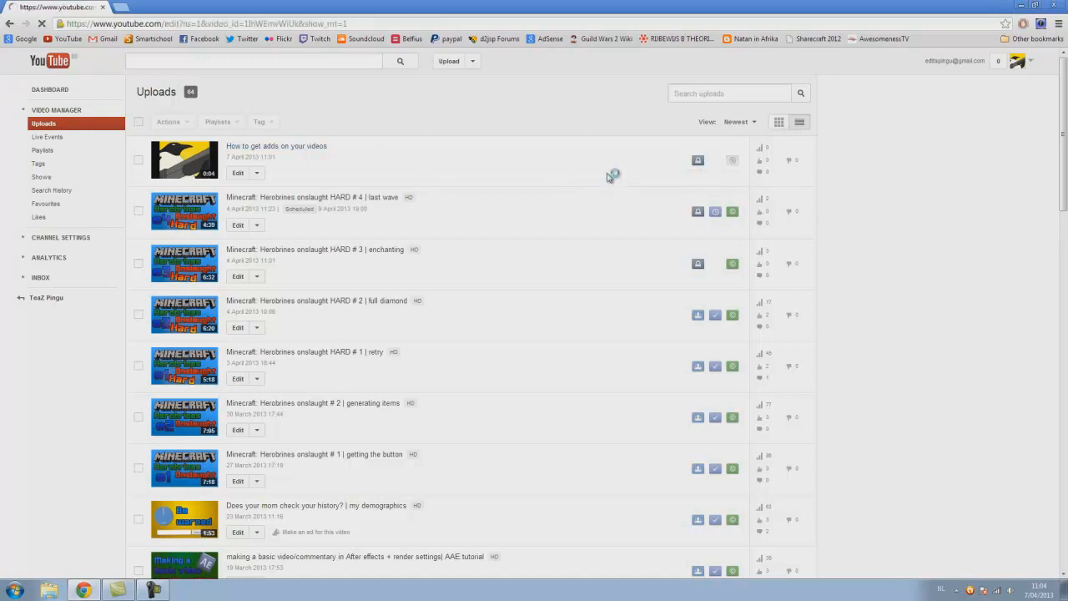
Step: Claim the video with monetization in all countries and overlay, TrueView, standard in-stream ads, then save
left_click(238, 172)
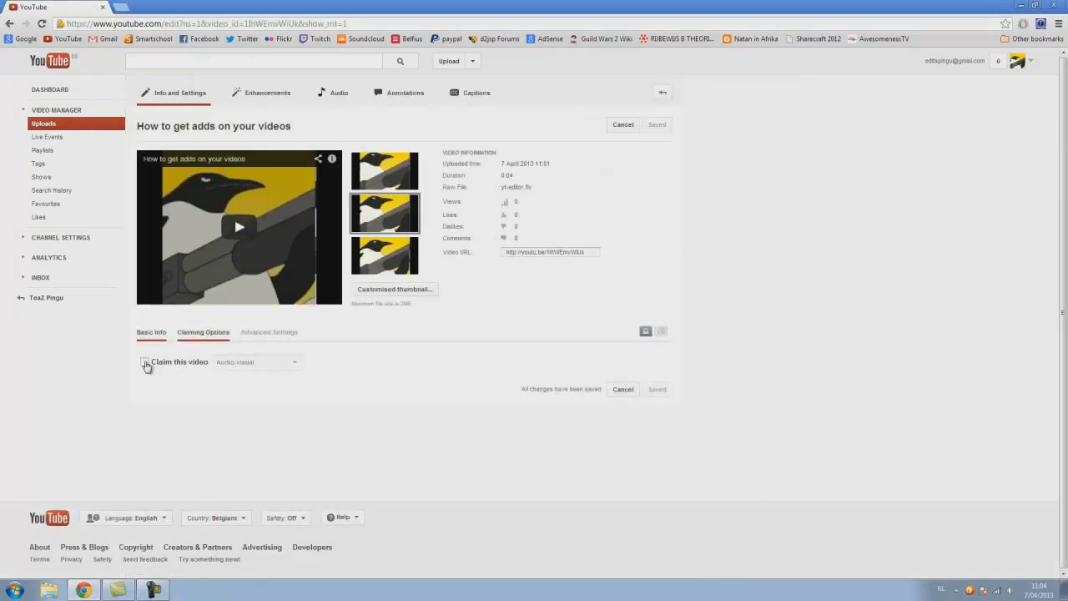
left_click(144, 360)
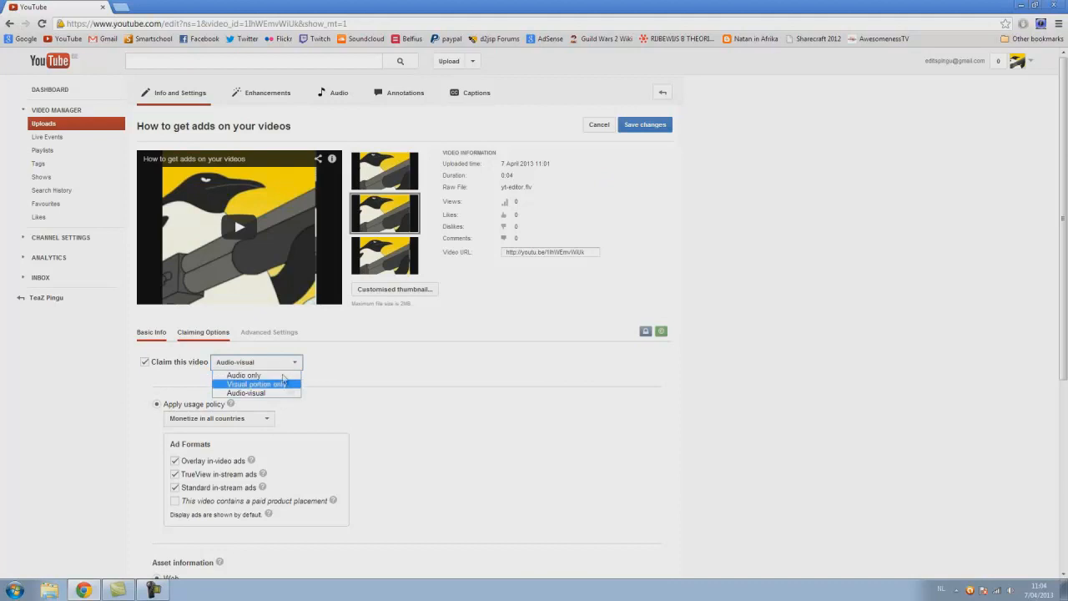
mouse_move(267, 394)
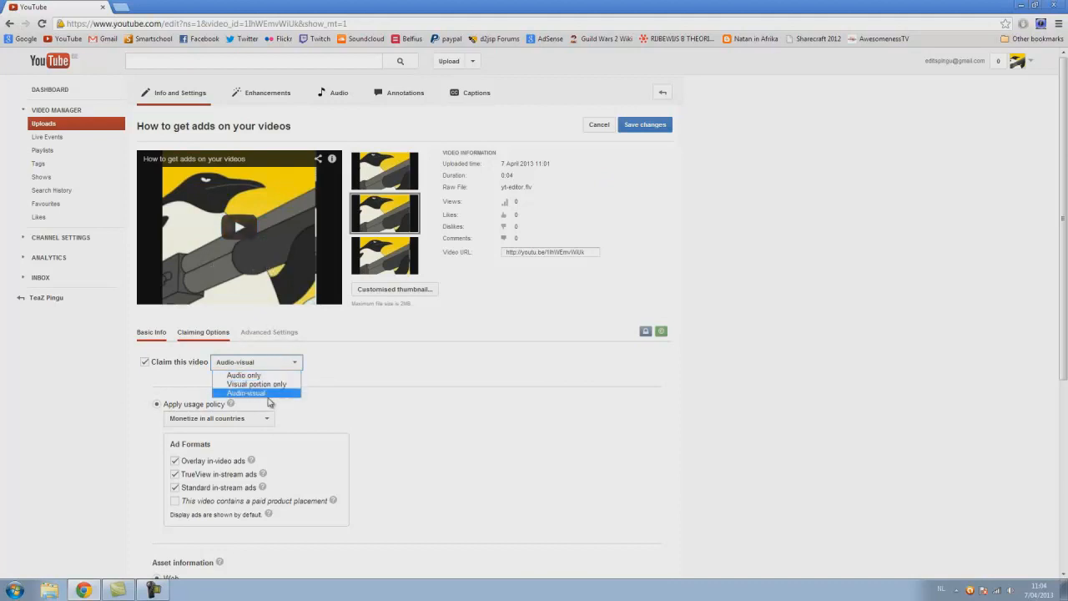
mouse_move(257, 384)
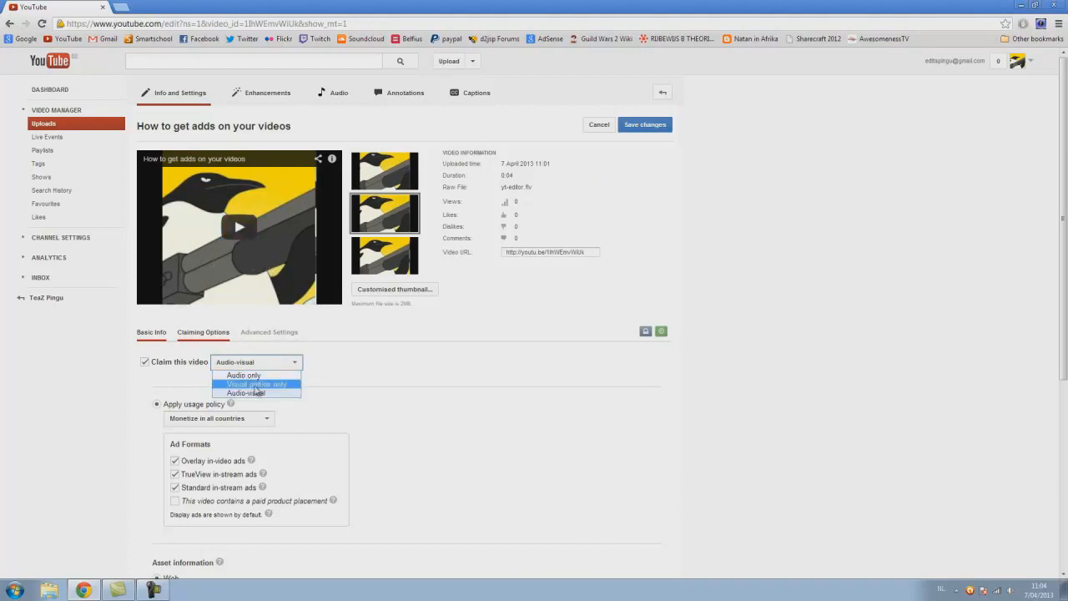
mouse_move(257, 392)
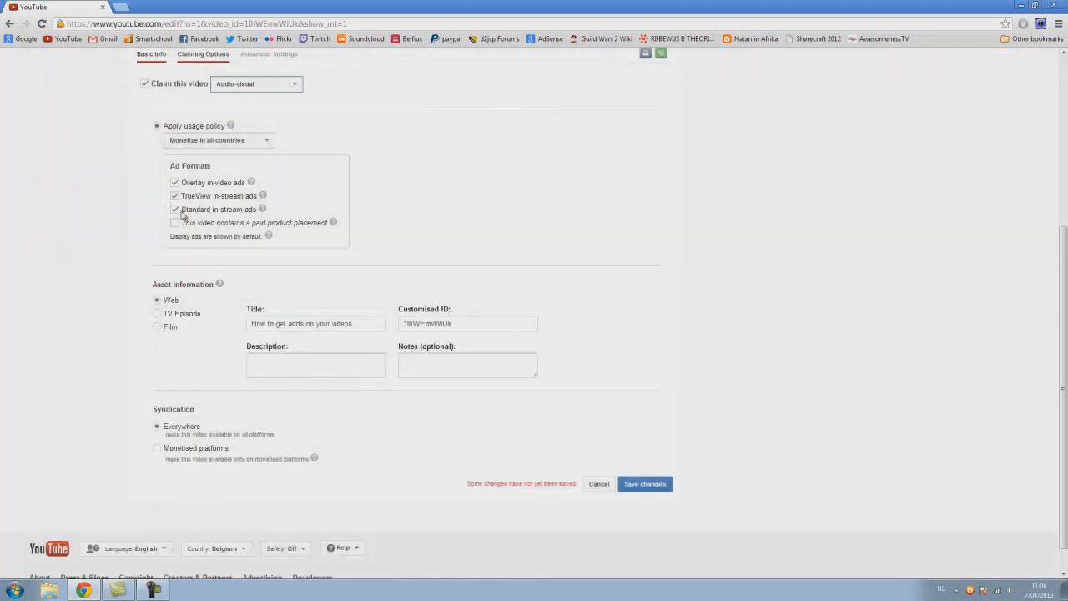
mouse_move(332, 236)
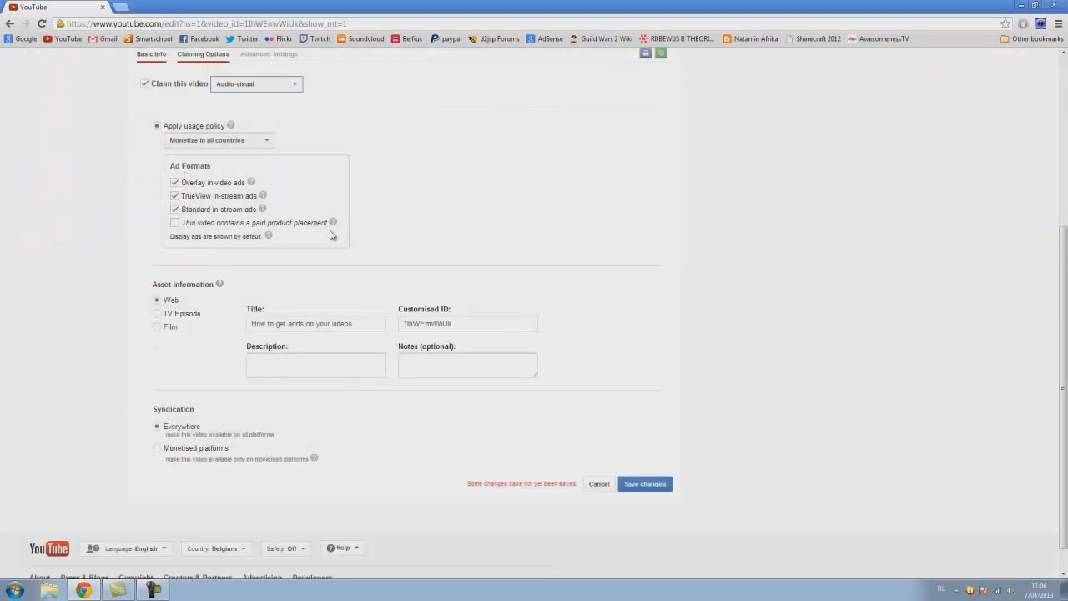
mouse_move(226, 190)
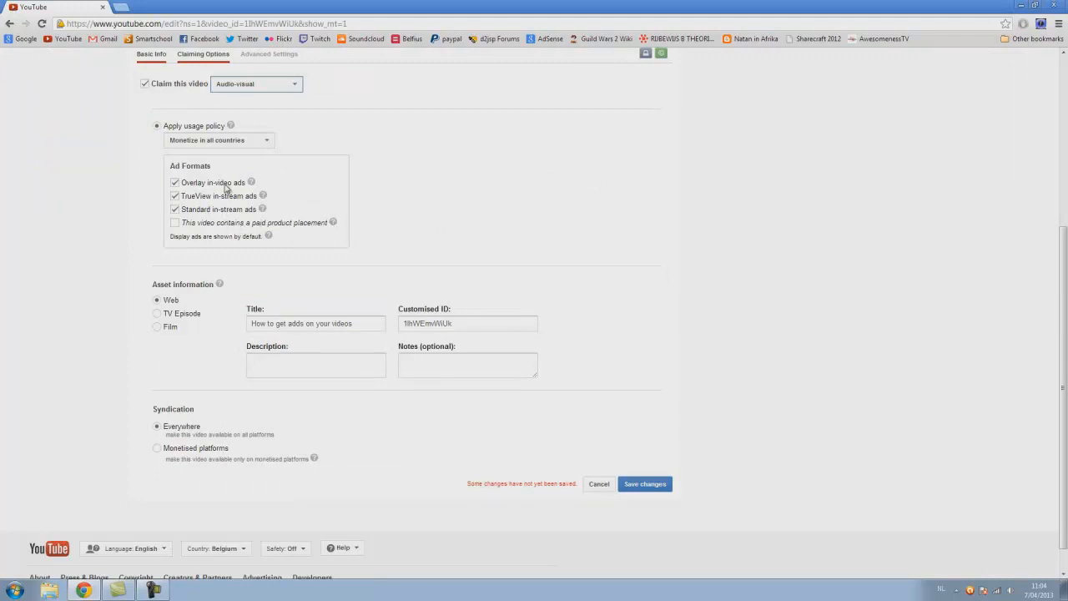
mouse_move(230, 215)
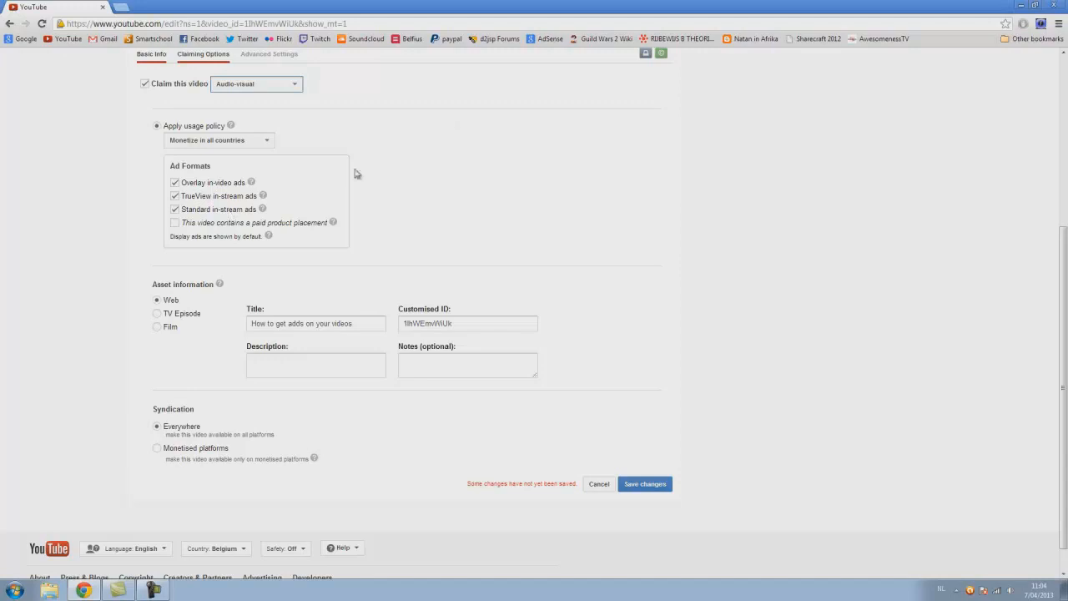
mouse_move(648, 473)
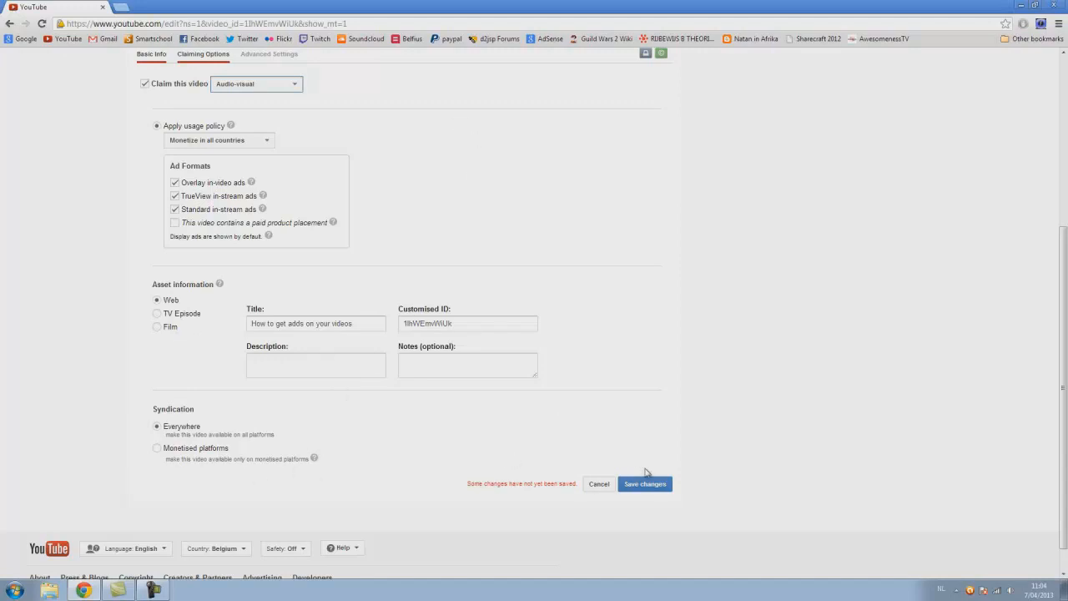
scroll("down", 3)
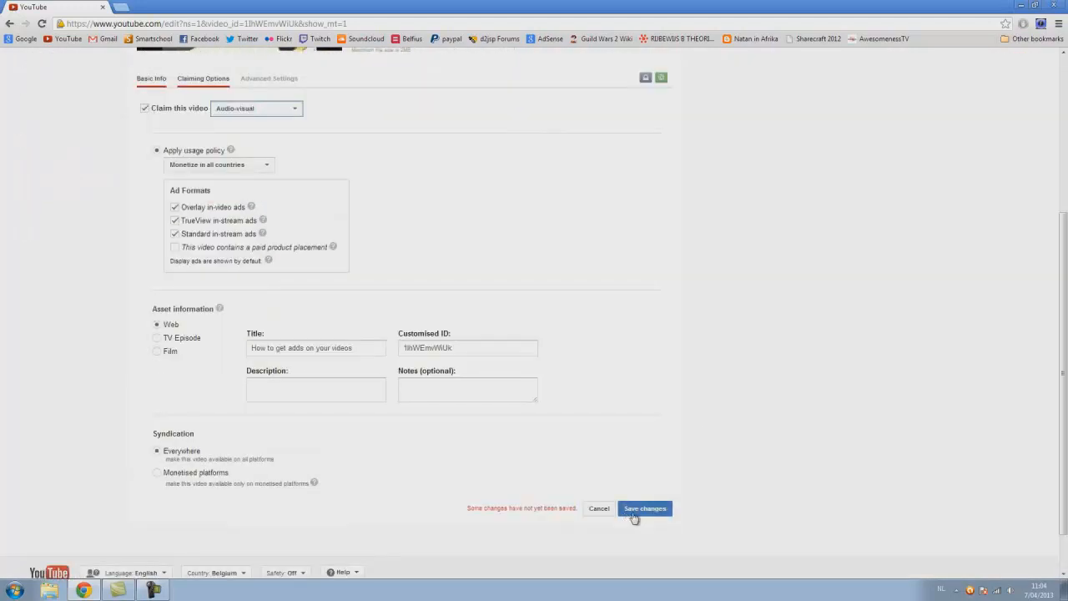
left_click(644, 507)
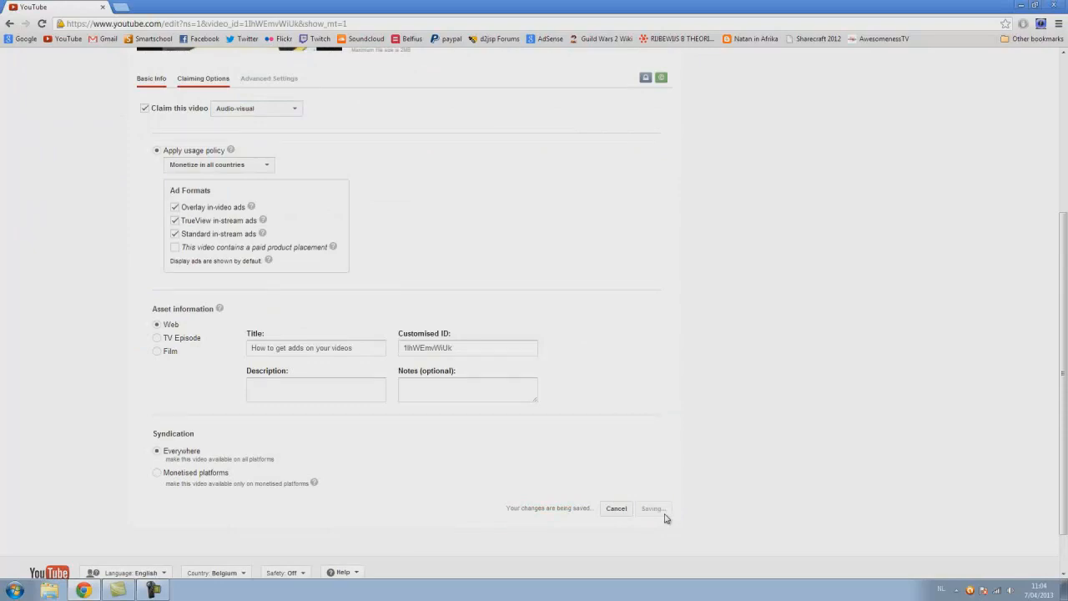
mouse_move(704, 514)
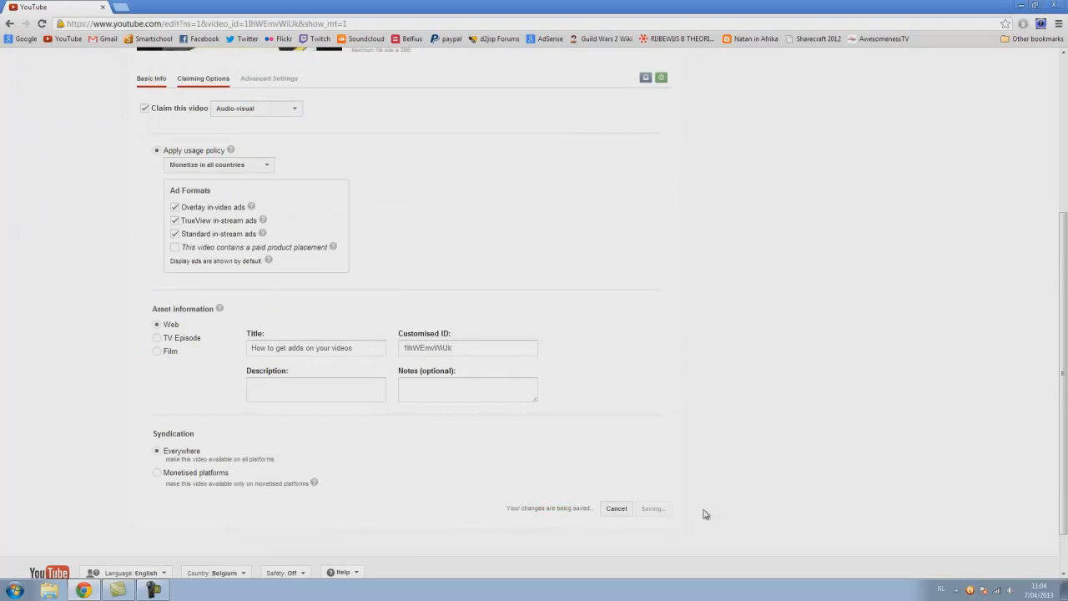
Step: Return to 'How to get adds on your videos' from the uploads list after saving
scroll("up", 3)
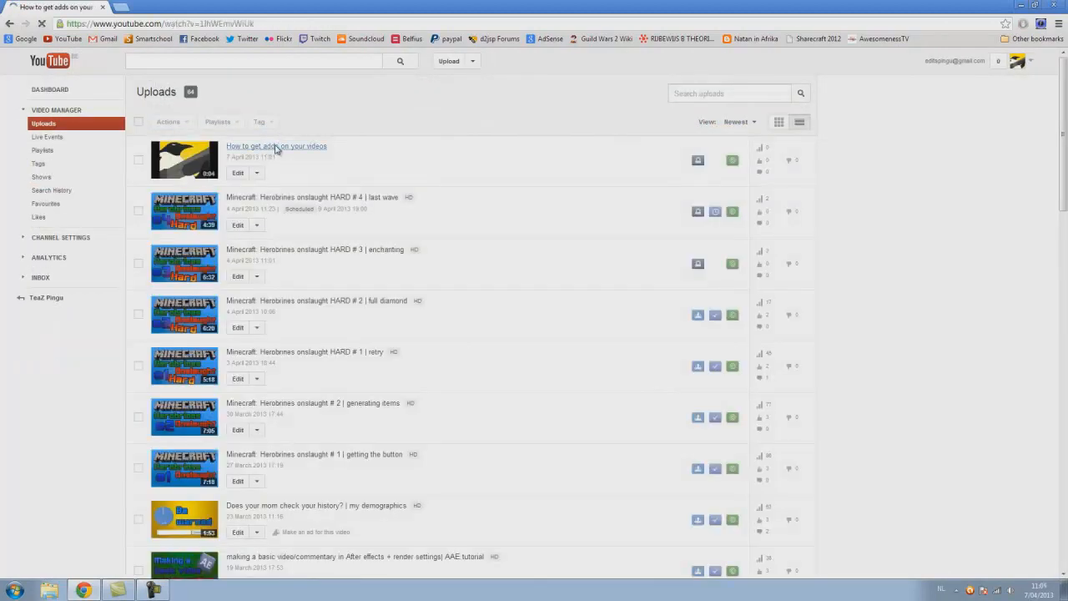
left_click(277, 147)
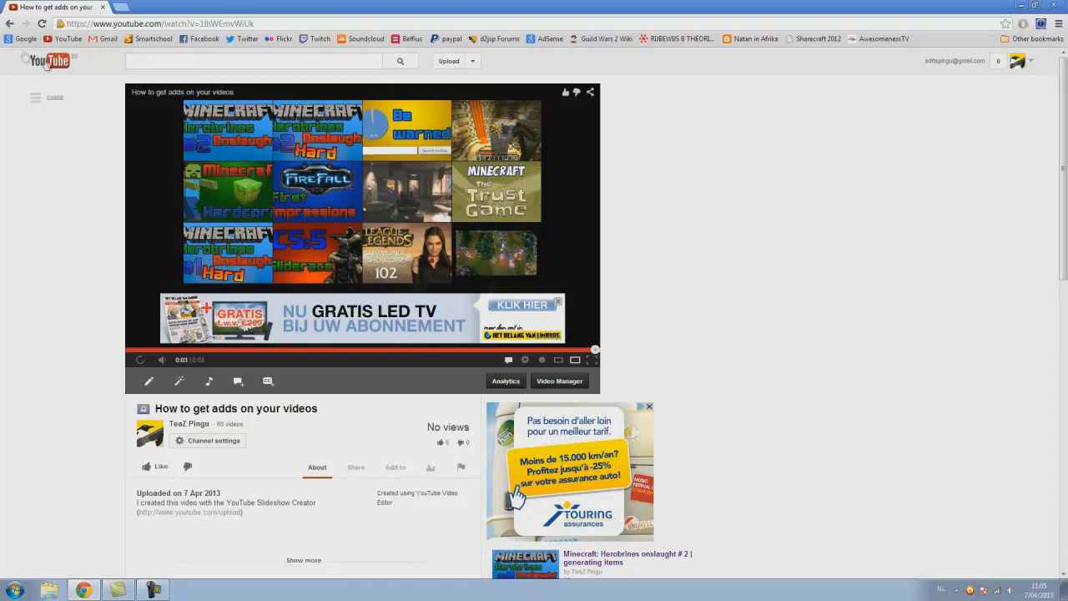
Step: Go to the YouTube home feed via the logo
left_click(47, 60)
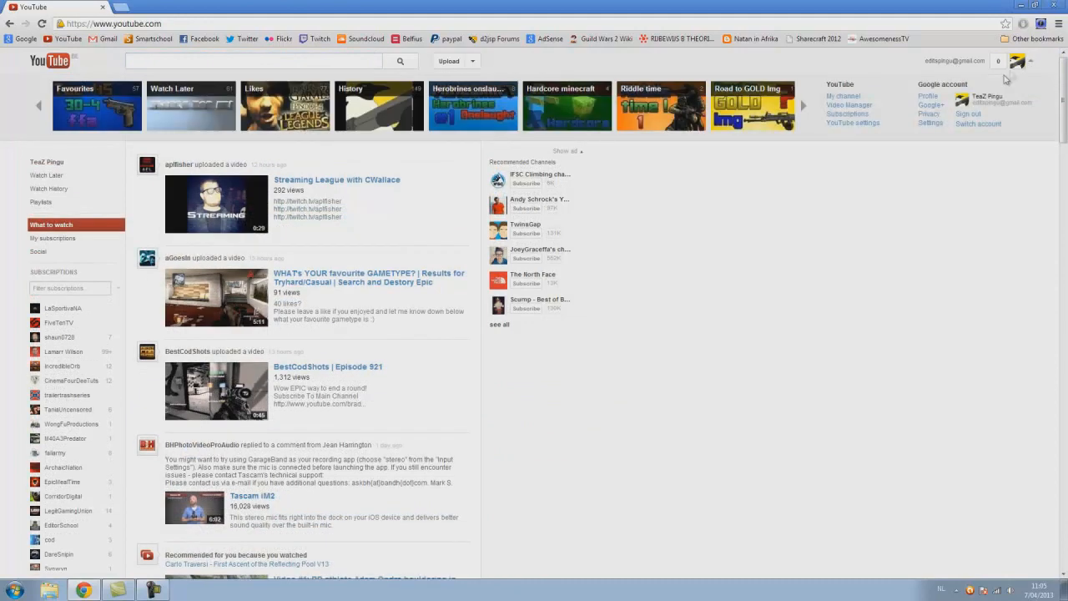
mouse_move(895, 142)
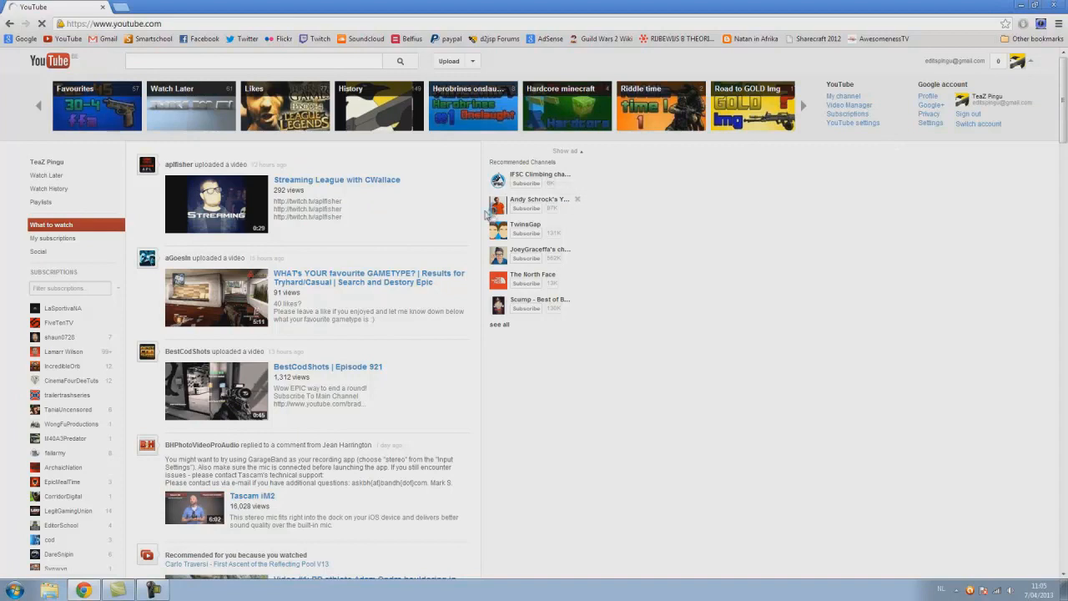
Step: Reach the Video Manager uploads list with 'How to get adds on your videos' on top
left_click(849, 103)
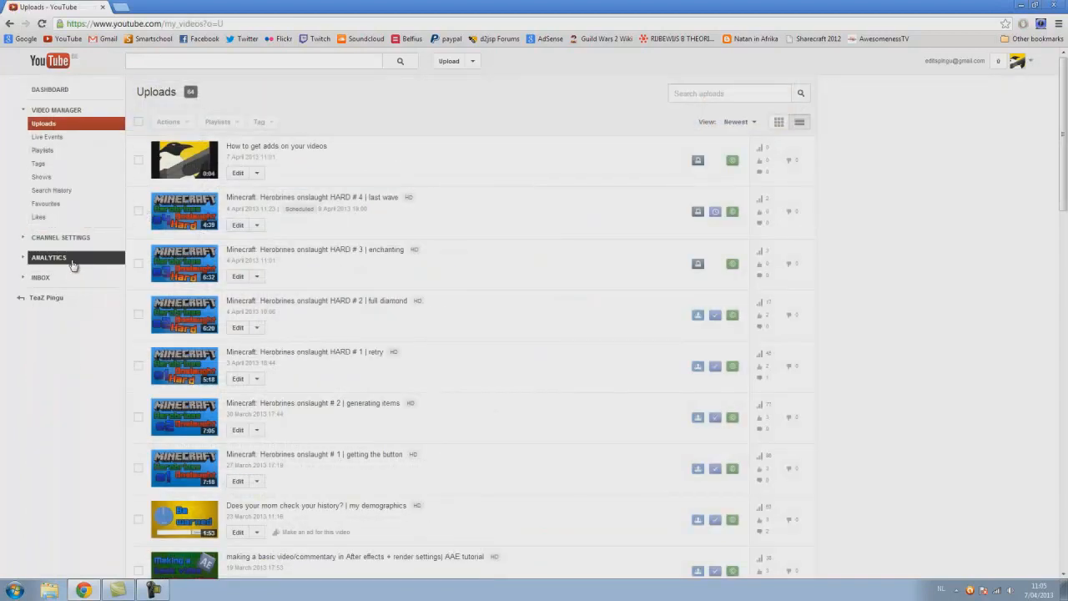
Step: Show Analytics estimated earnings for the last 30 days, totalling $0.08
left_click(47, 257)
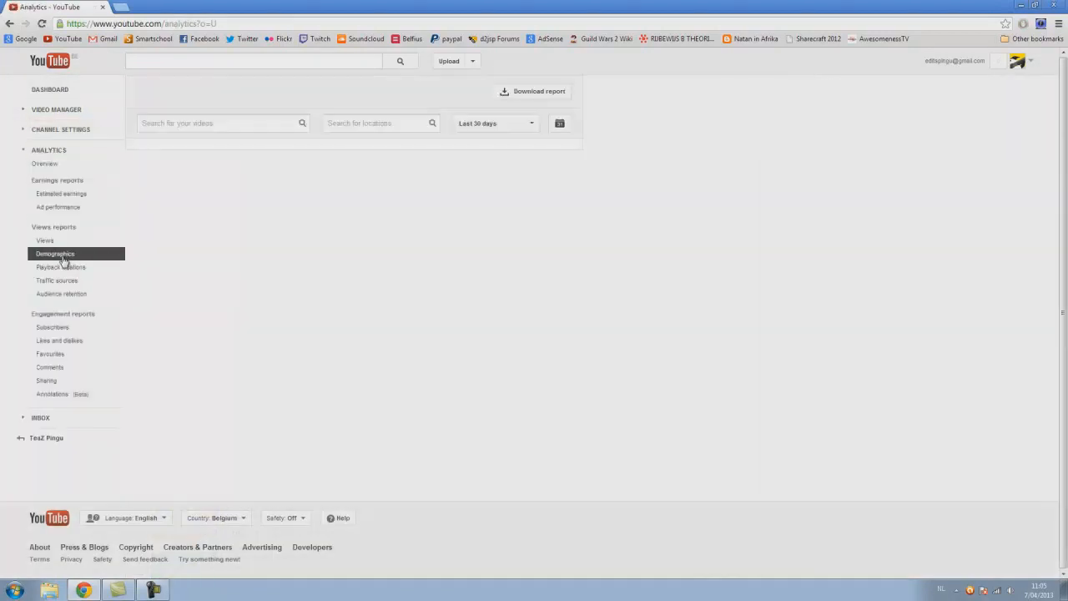
left_click(44, 163)
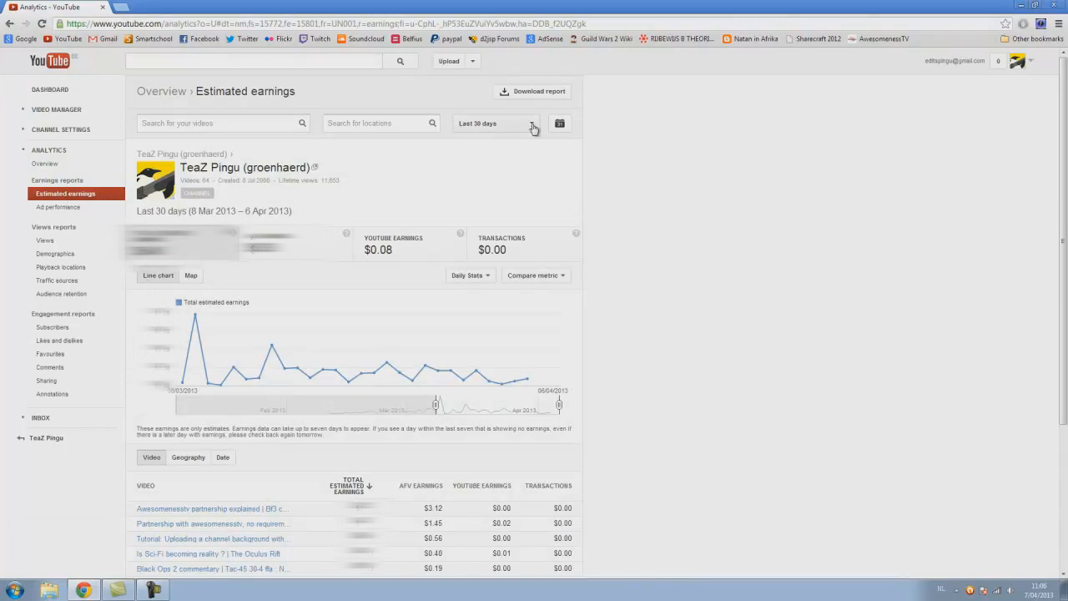
mouse_move(458, 134)
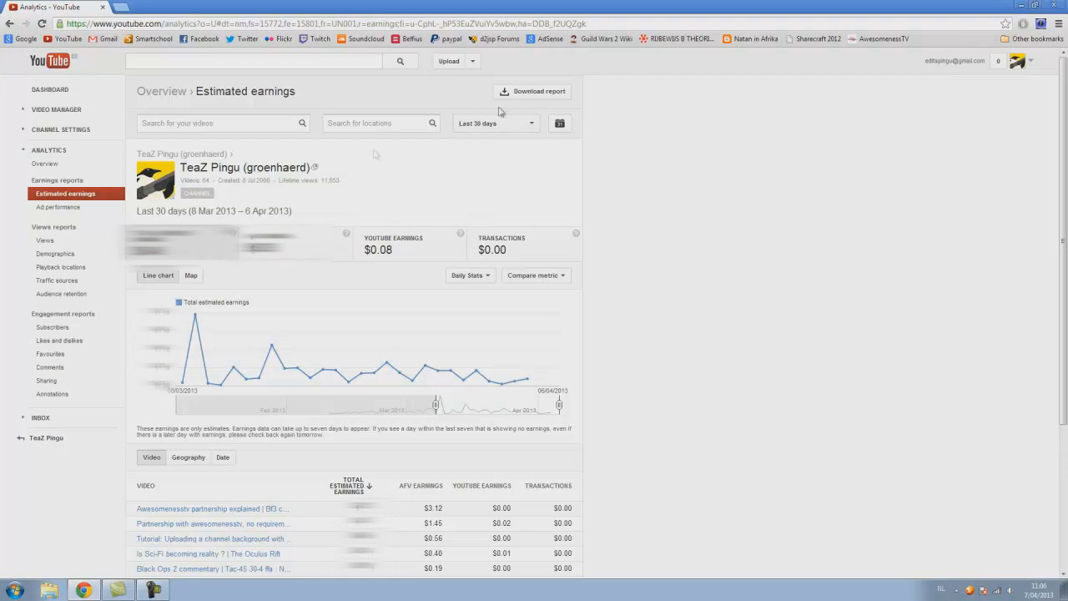
Step: Switch the earnings date range to Lifetime, totalling $0.14
left_click(494, 124)
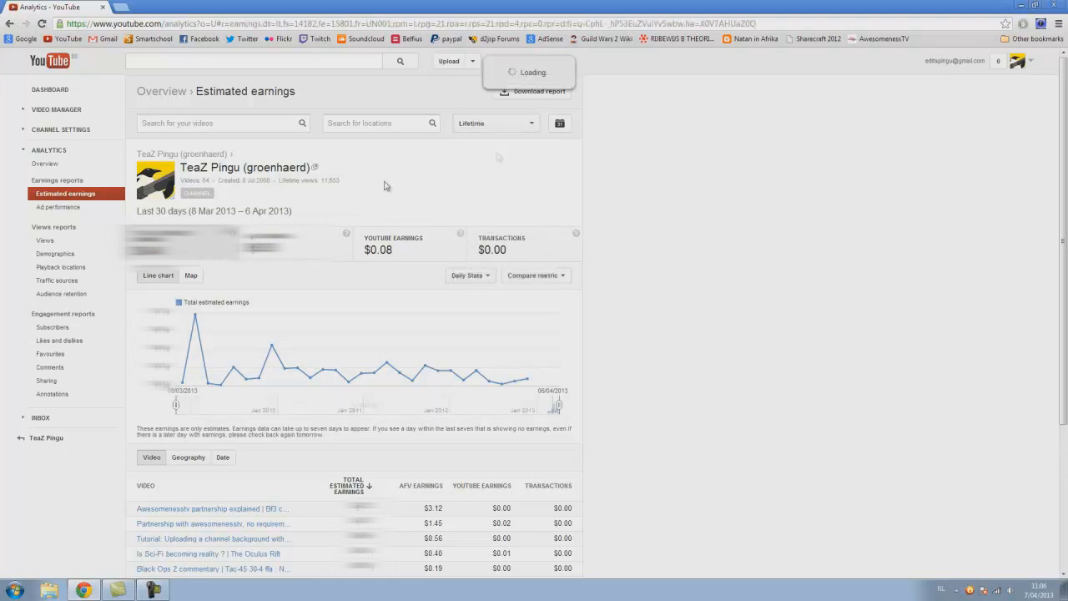
left_click(495, 123)
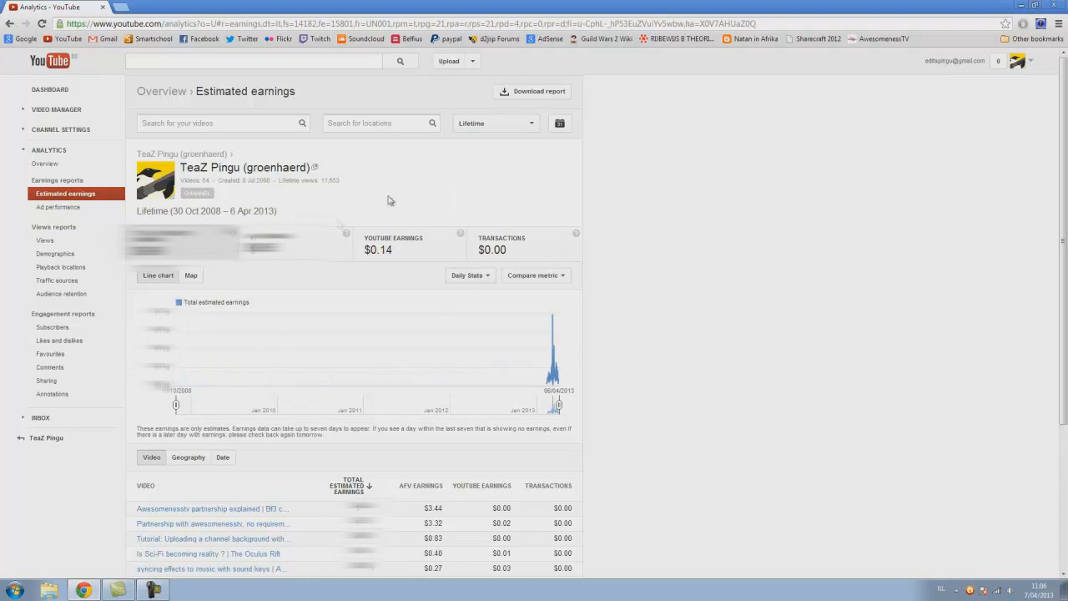
mouse_move(241, 247)
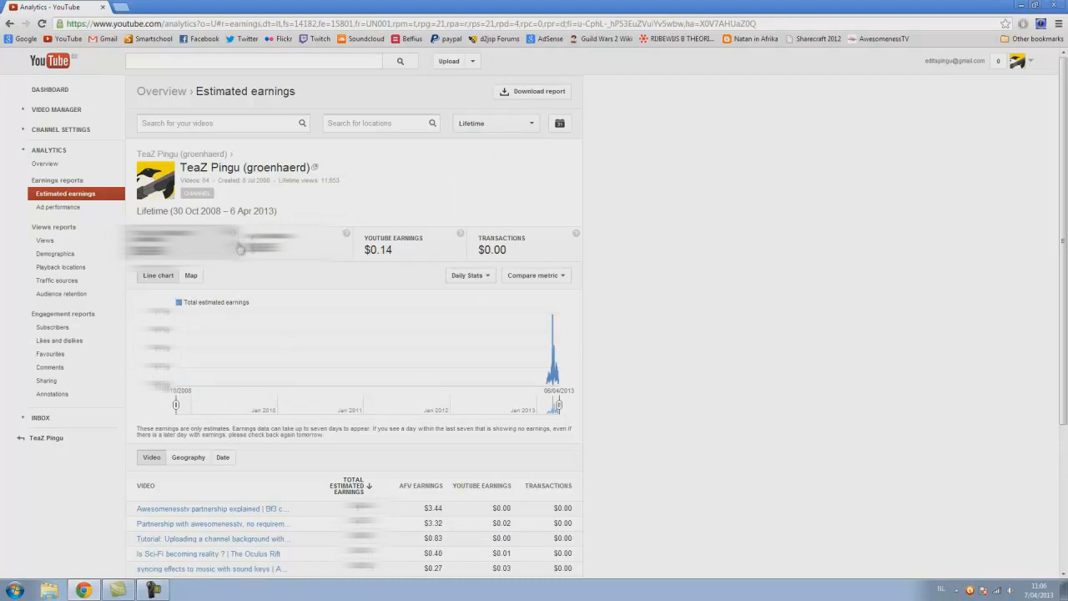
mouse_move(55, 253)
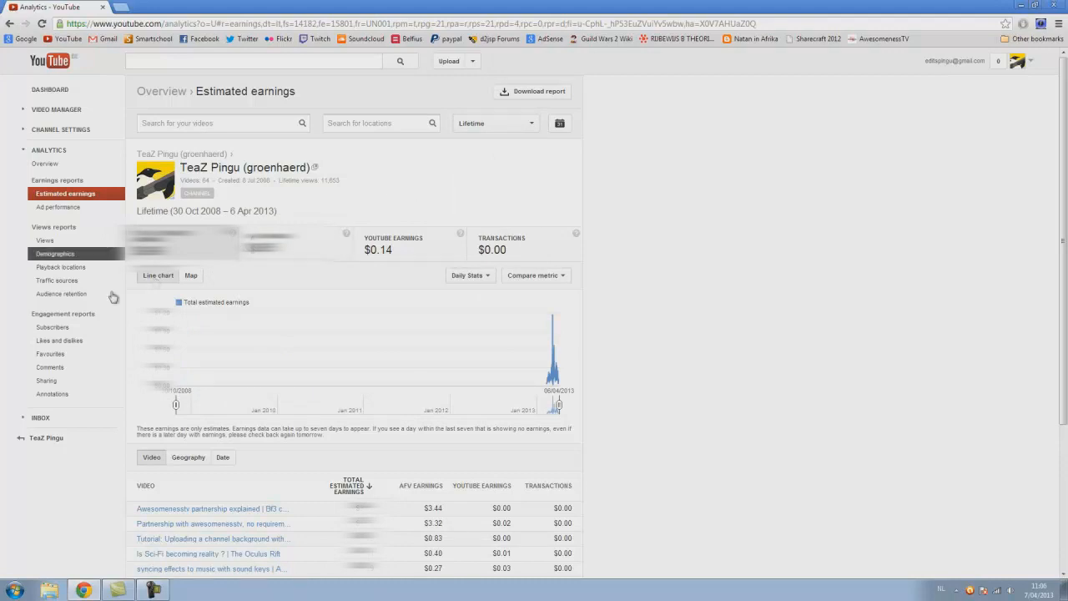
mouse_move(504, 125)
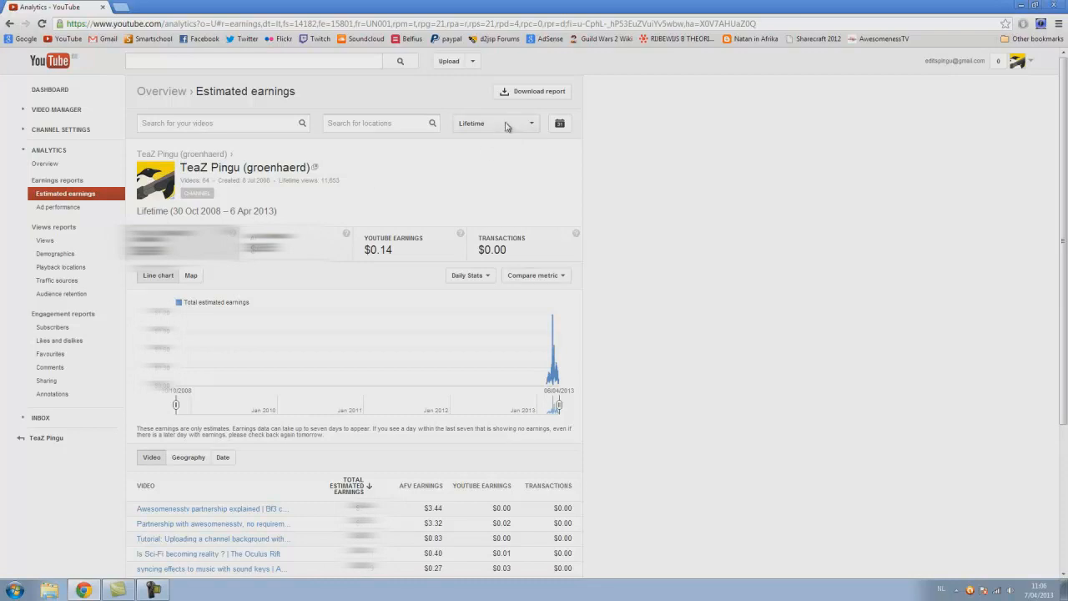